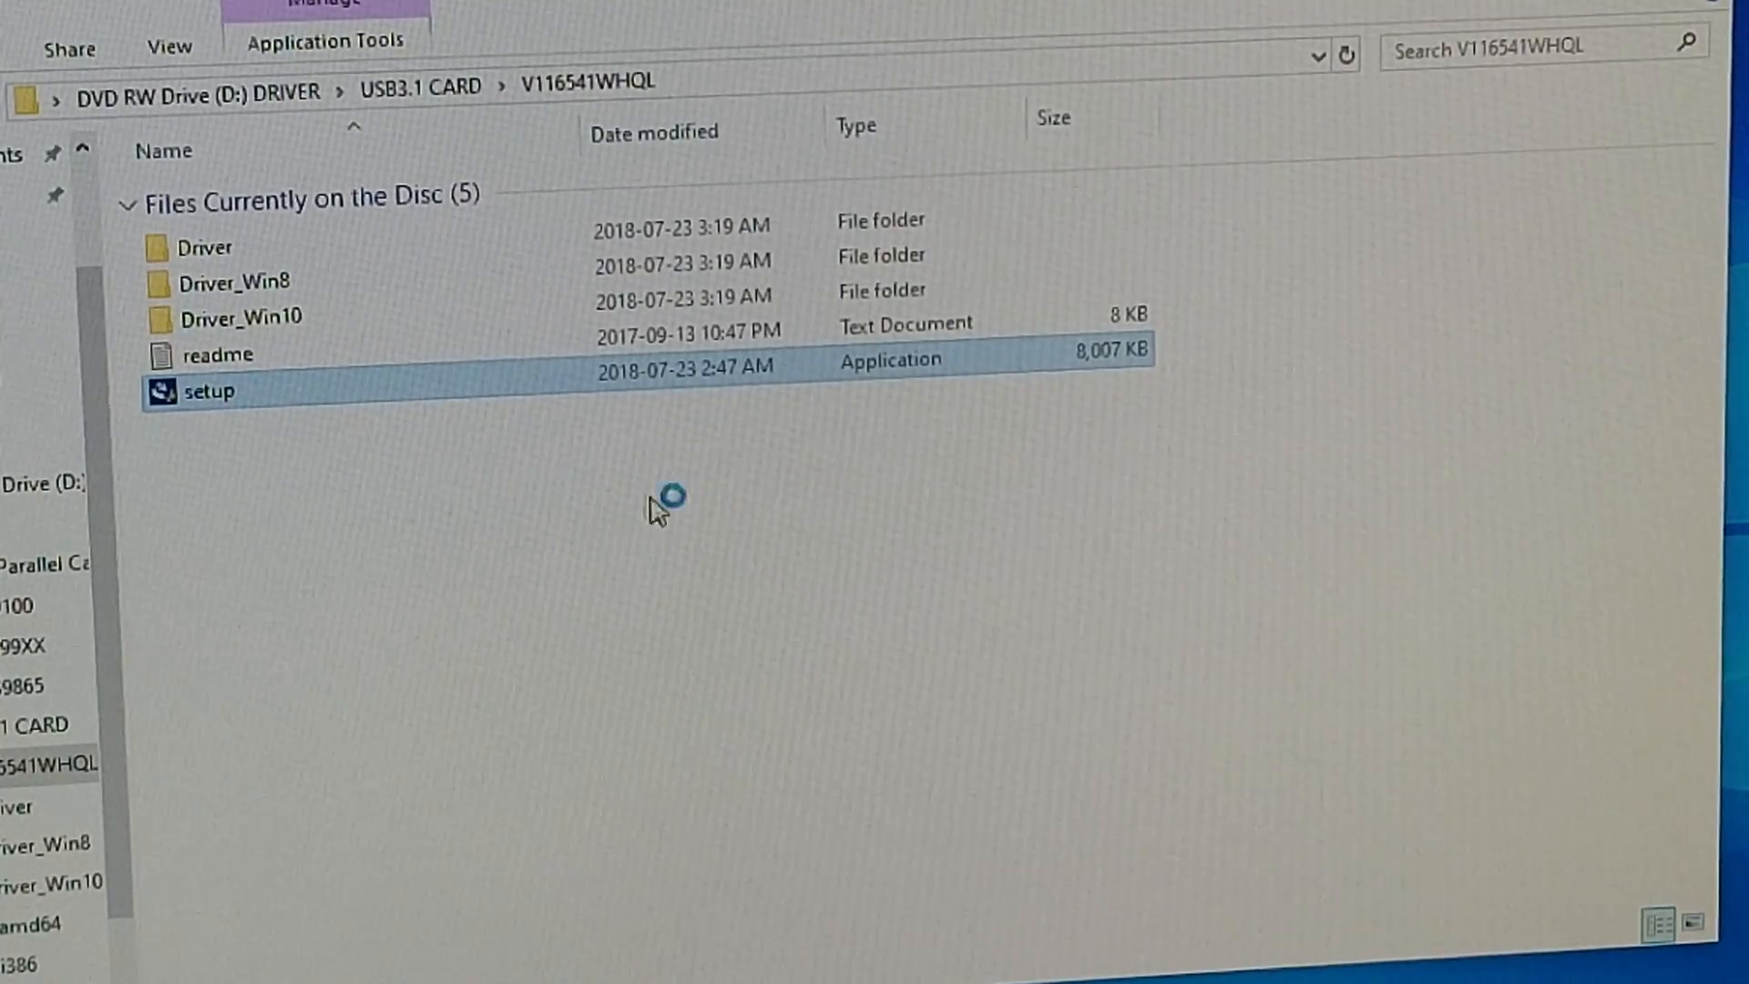
- Run setup from the disc folder and approve the User Account Control prompt
{"action": "double_click", "coordinate": [205, 391]}
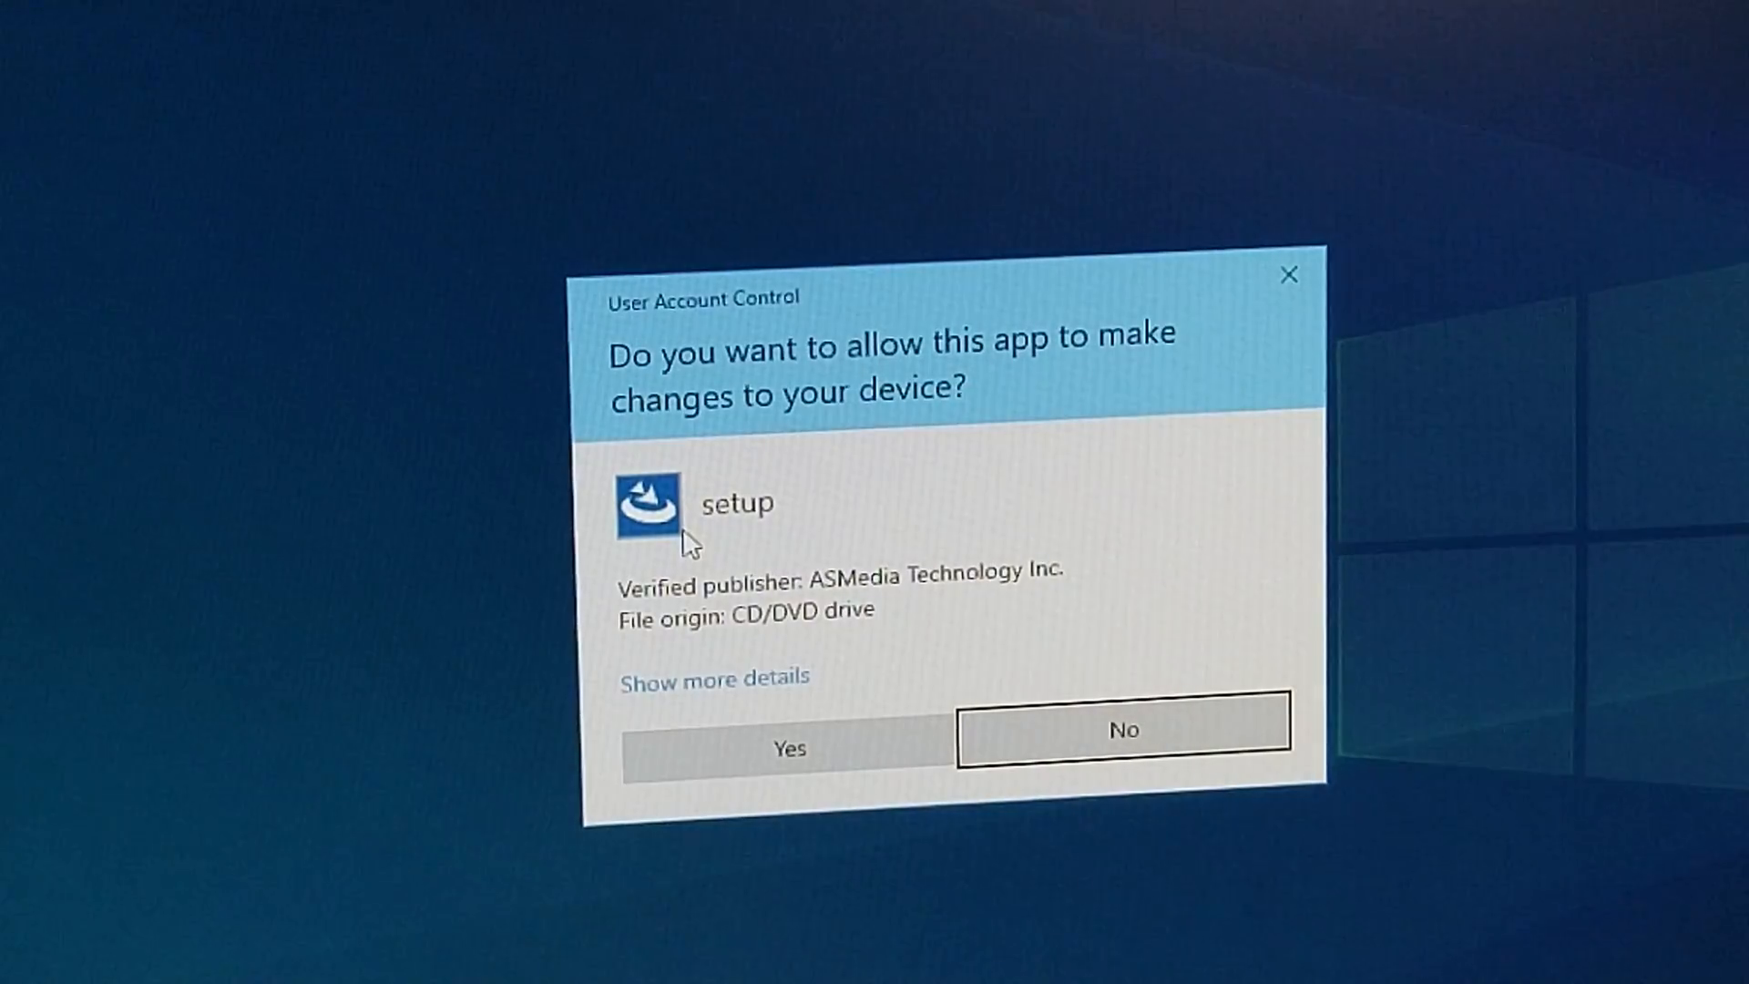
{"action": "left_click", "coordinate": [787, 746]}
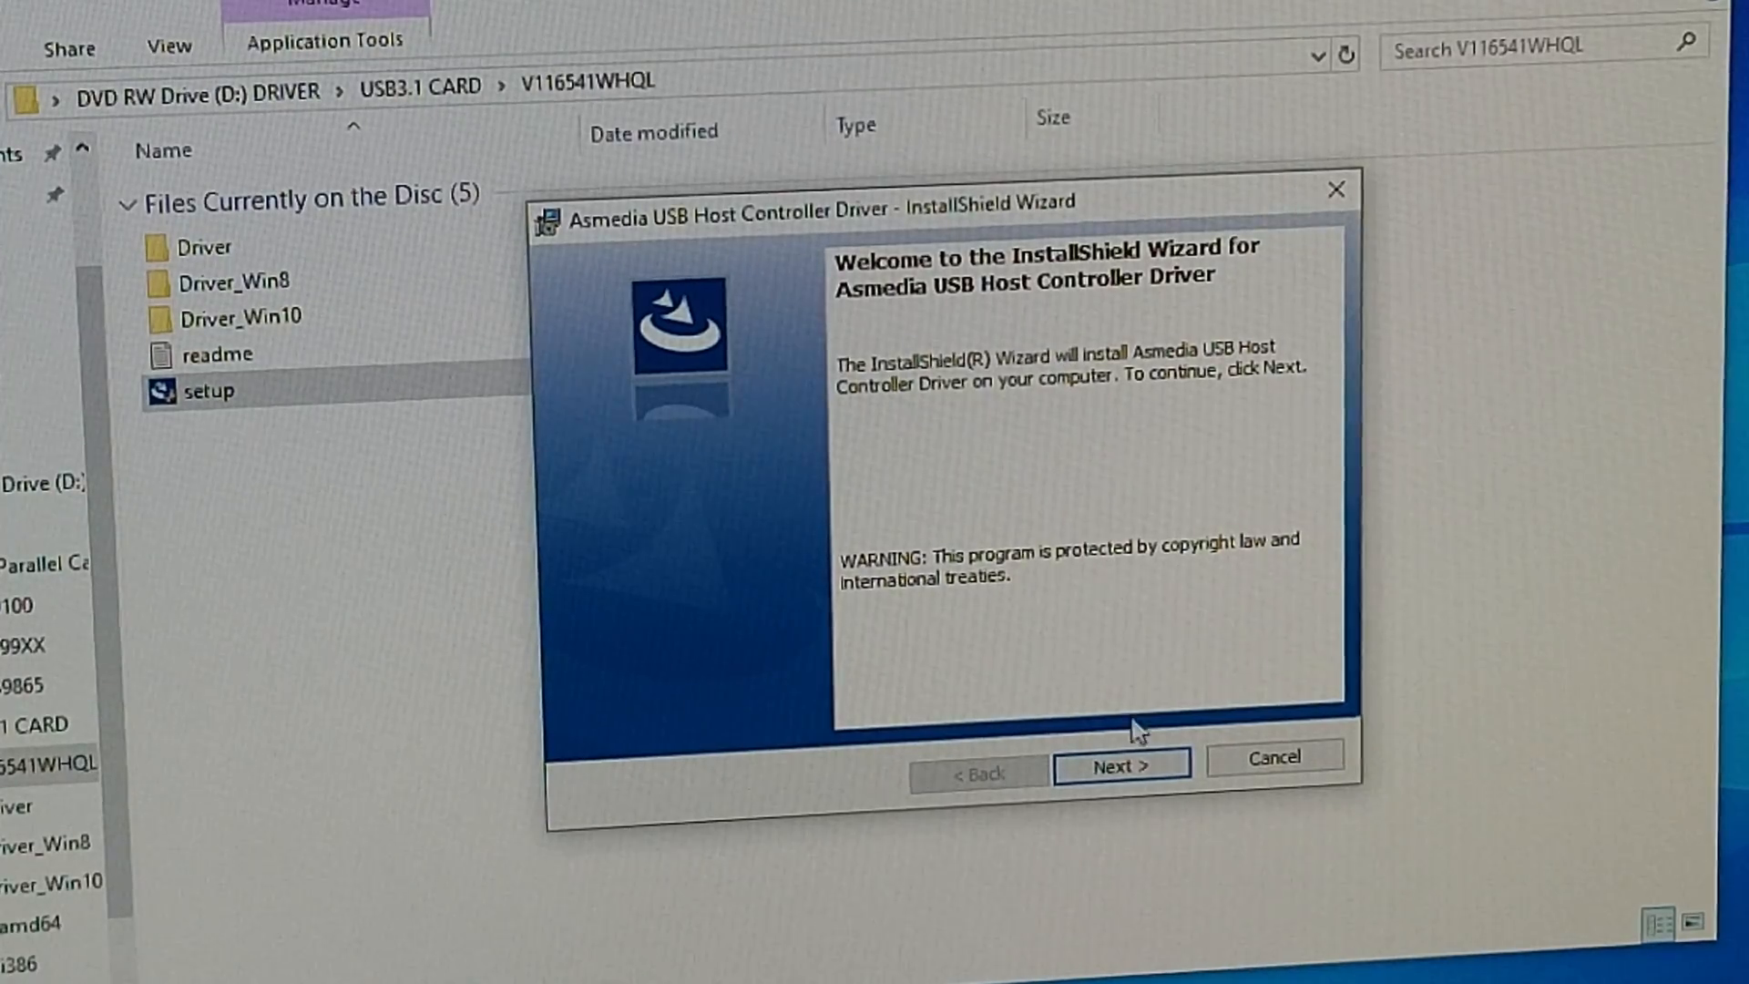
- Pass the welcome page, accept the license terms and start the ASMedia driver install
{"action": "left_click", "coordinate": [1119, 765]}
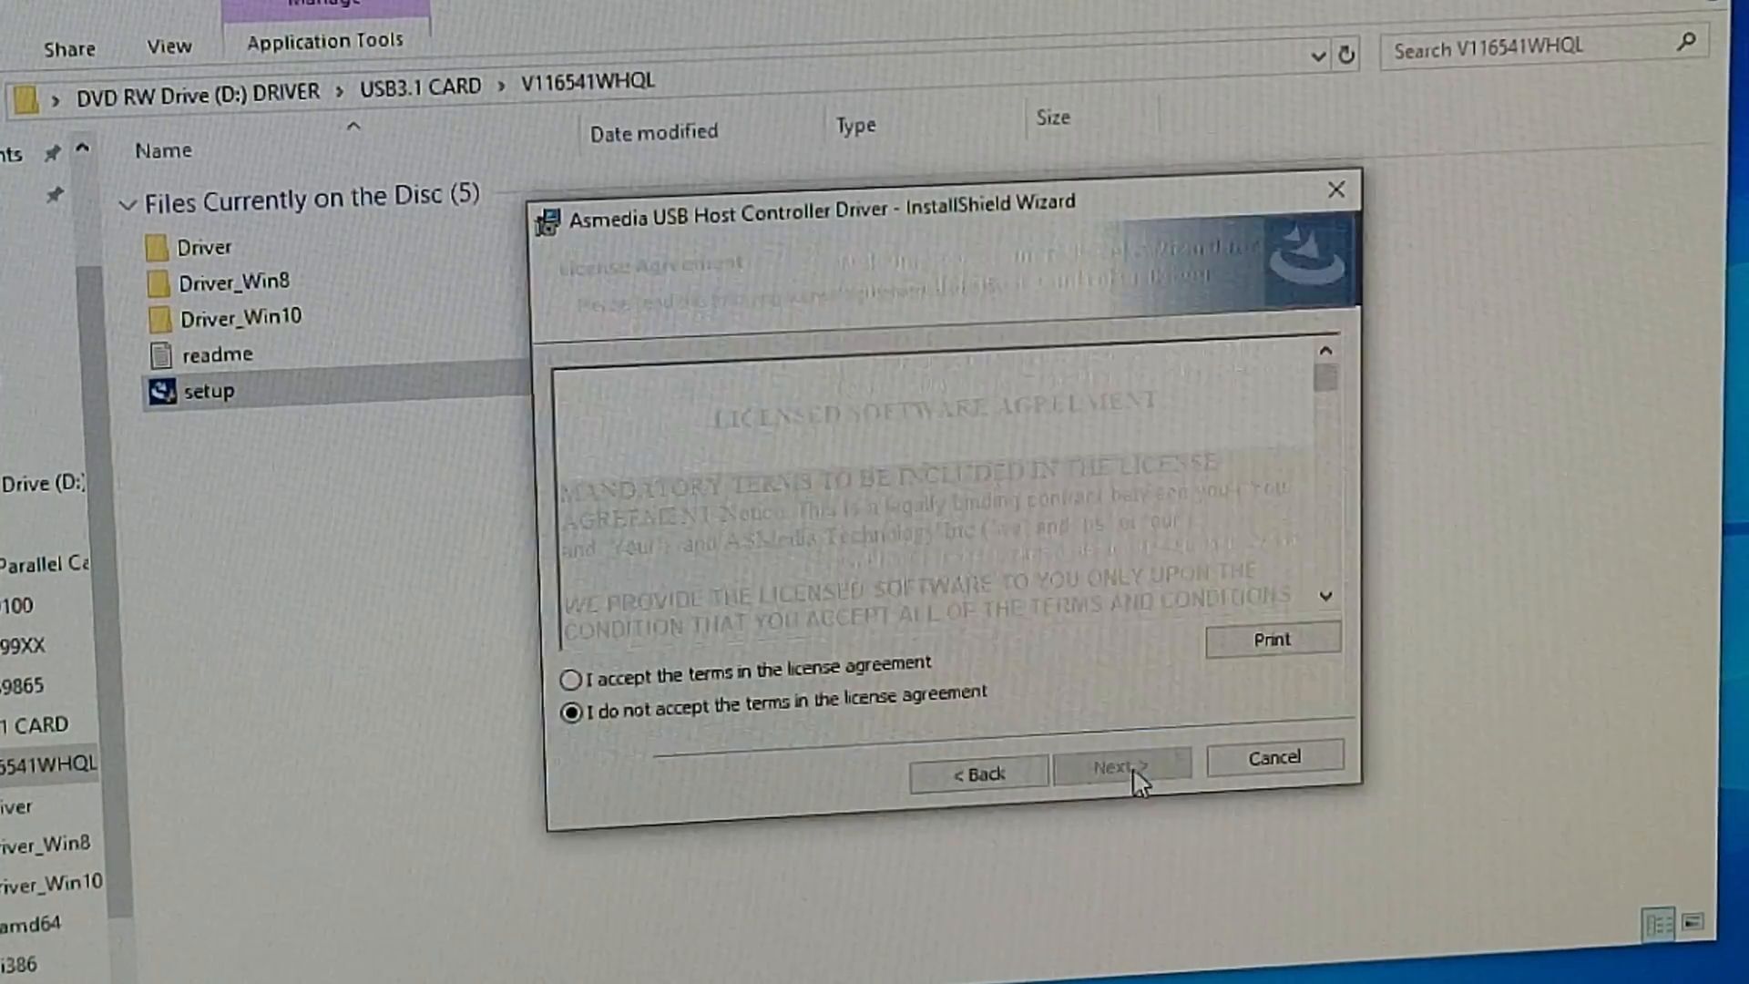
{"action": "left_click", "coordinate": [571, 677]}
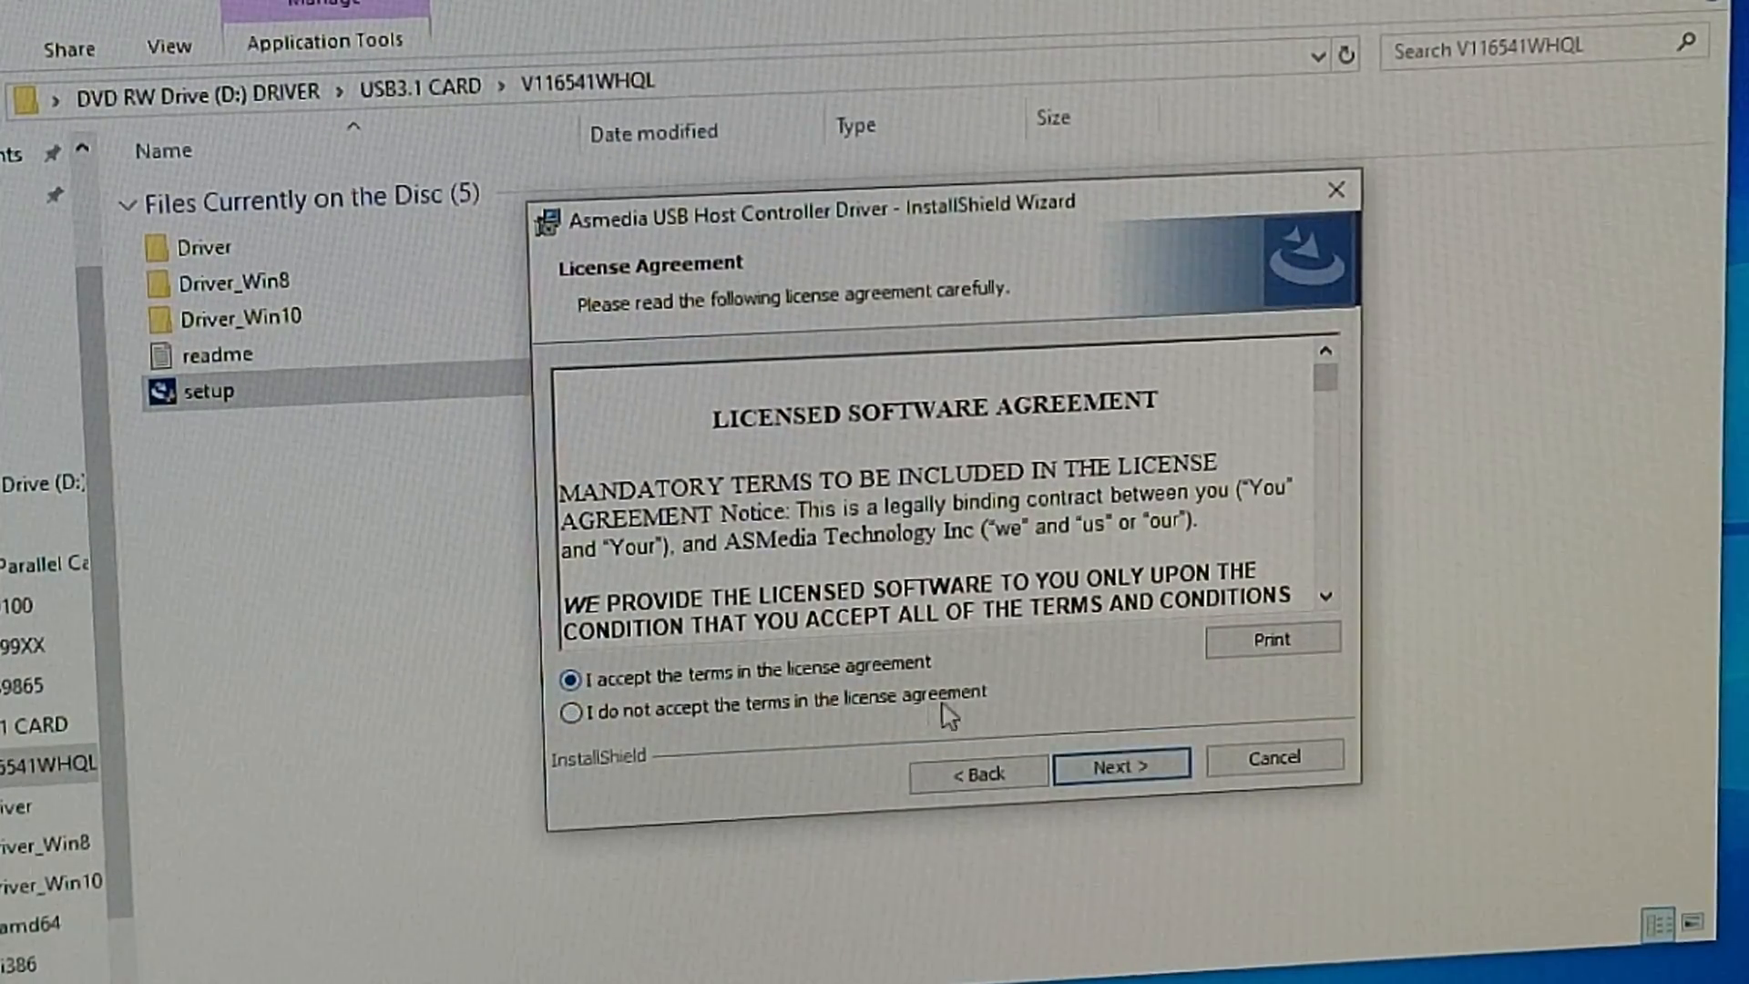
{"action": "left_click", "coordinate": [1118, 765]}
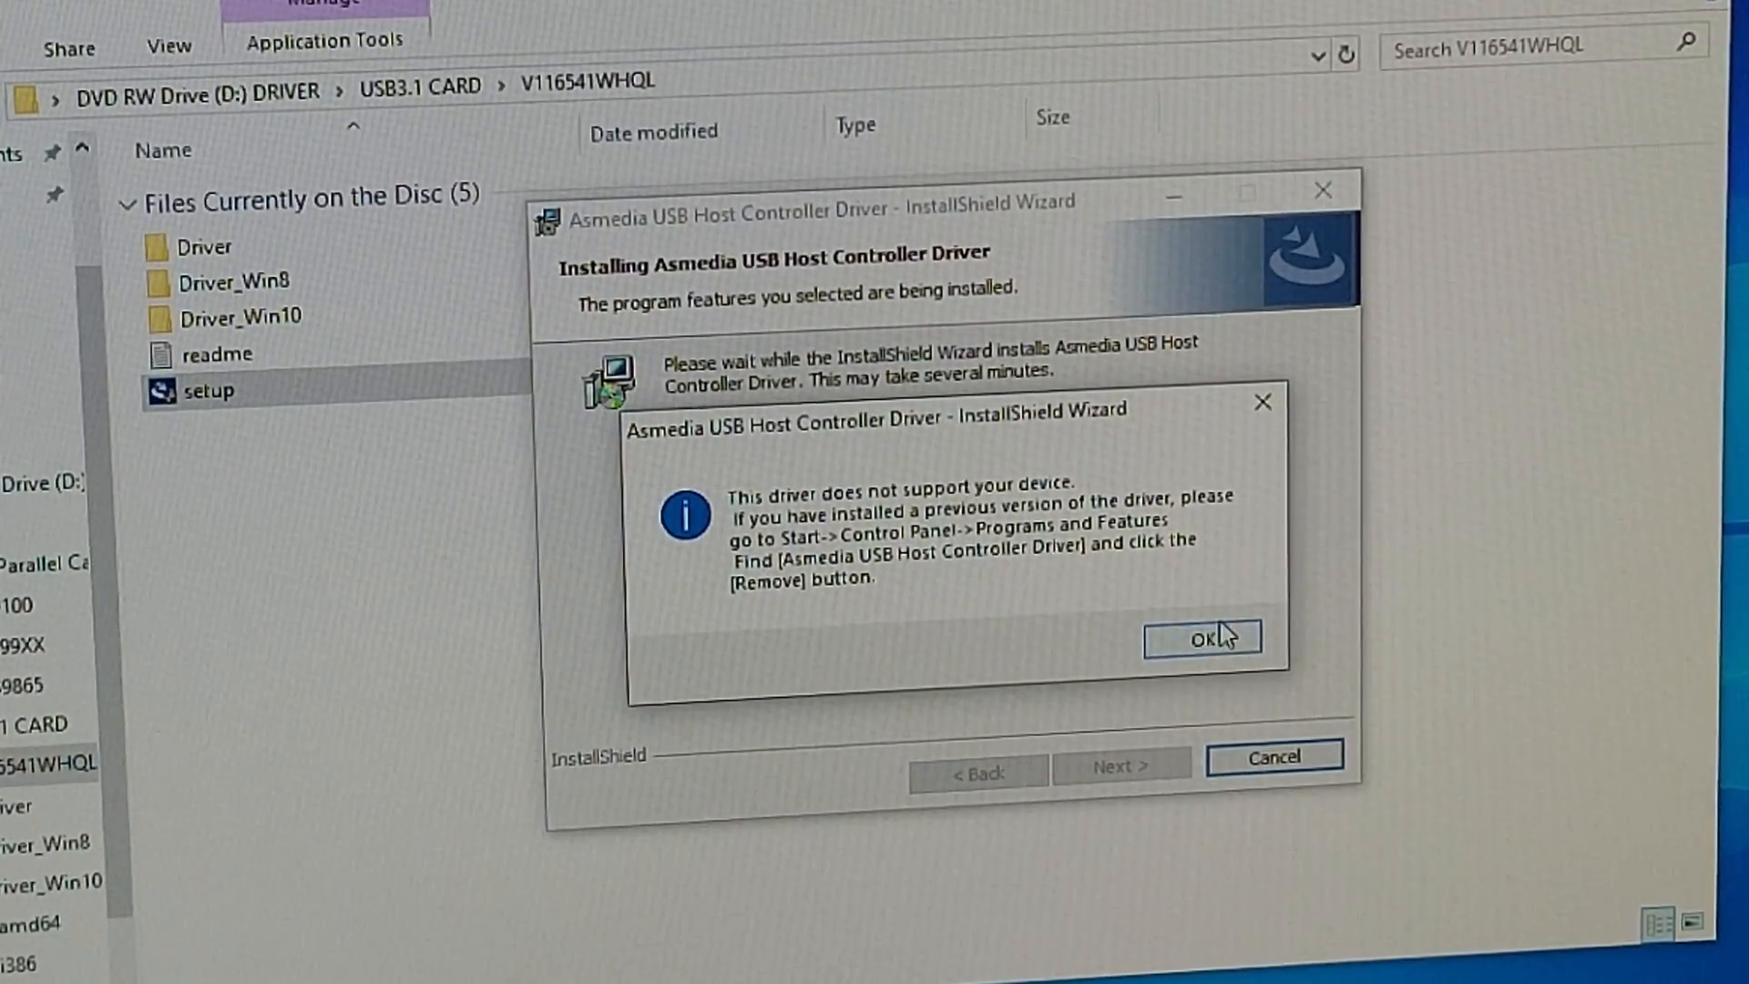
- Dismiss the notice that the driver doesn't support this device
{"action": "left_click", "coordinate": [1201, 637]}
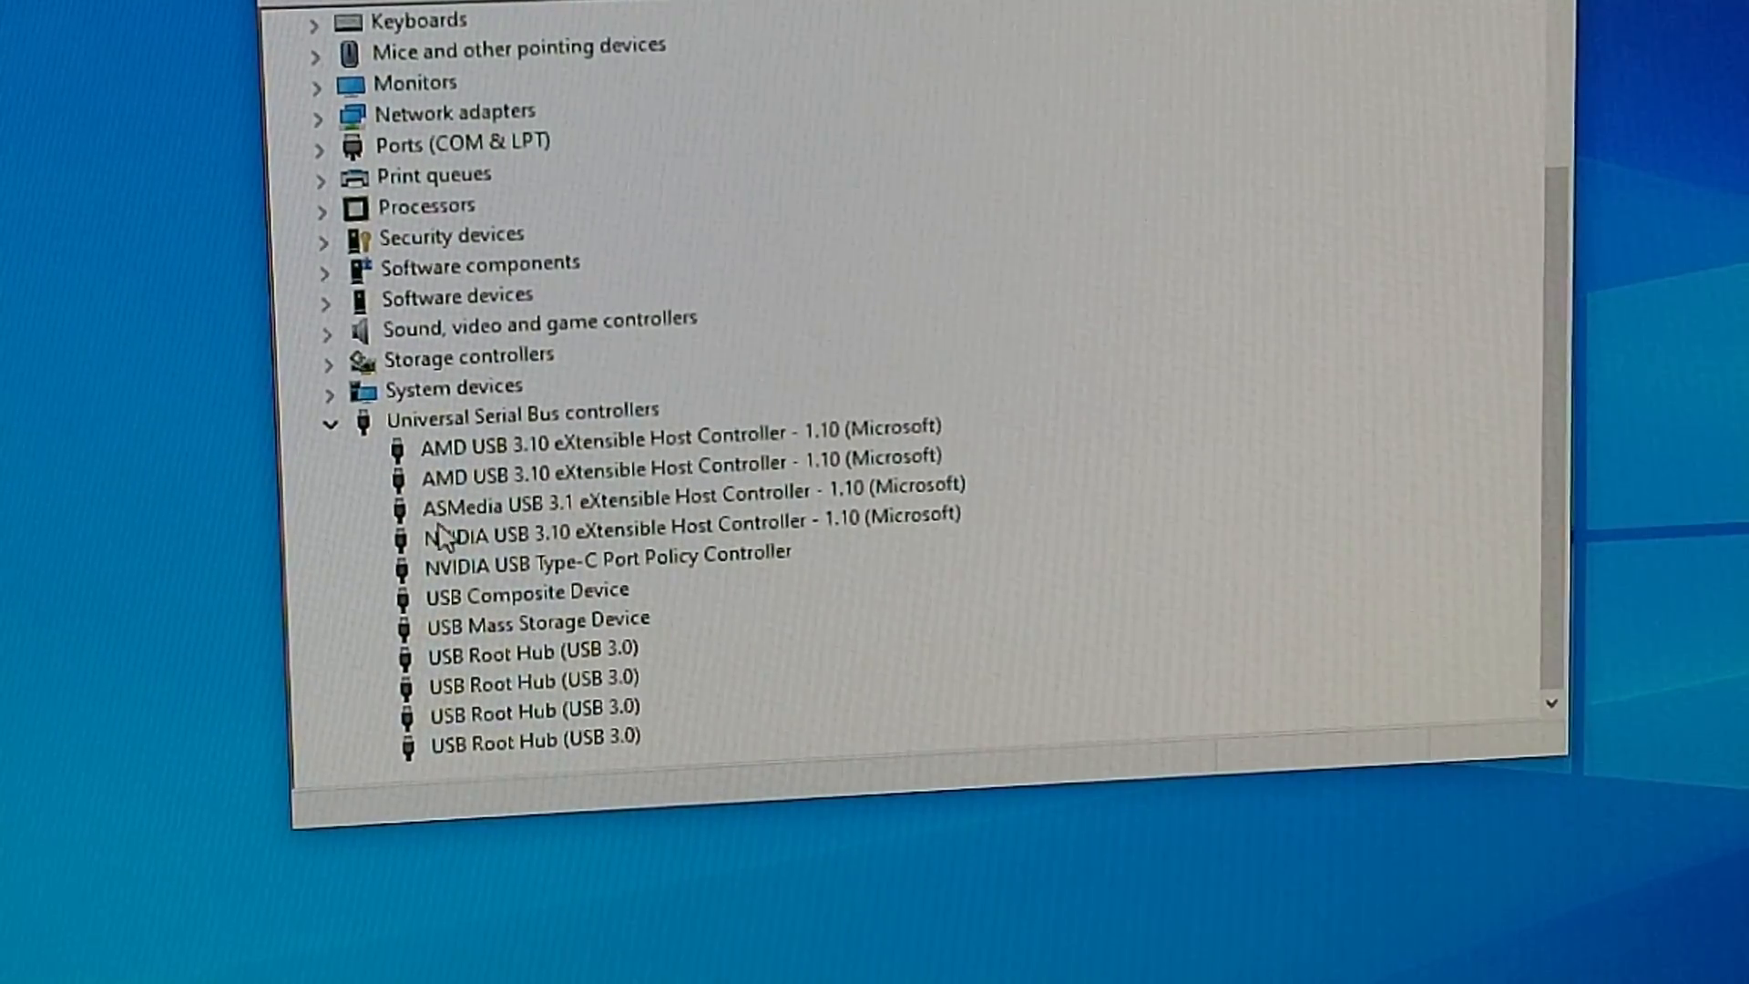
{"action": "mouse_move", "coordinate": [702, 512]}
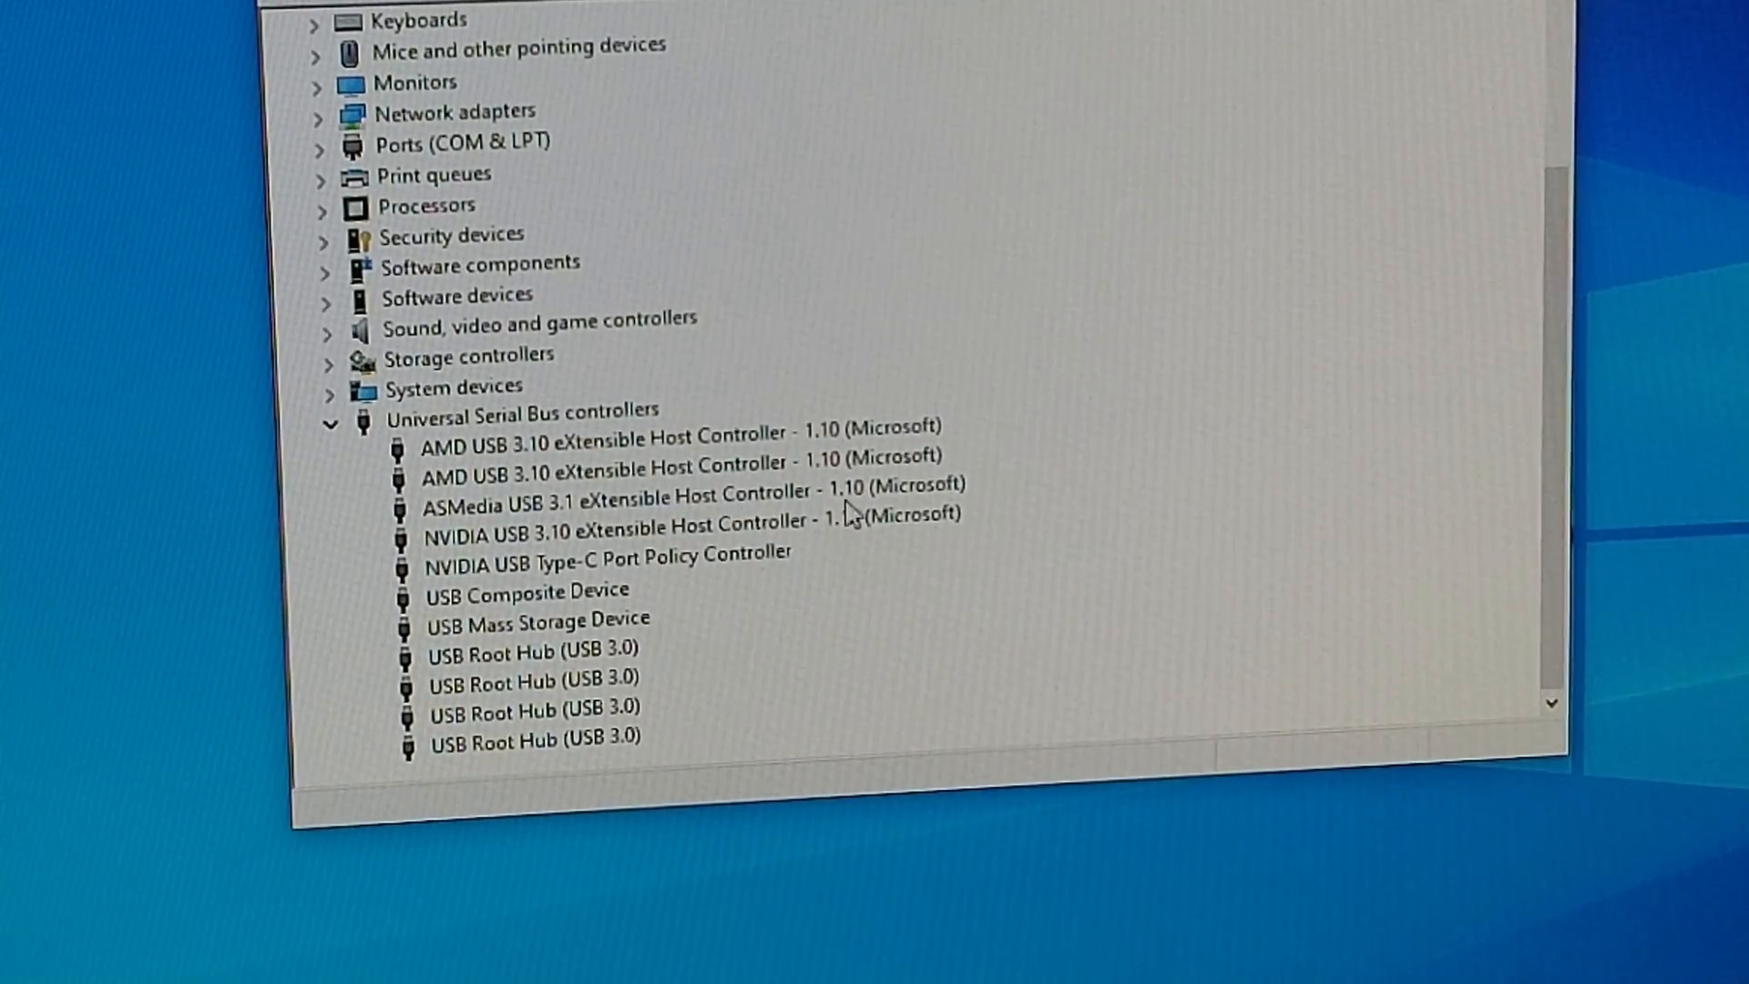
{"action": "mouse_move", "coordinate": [1009, 491]}
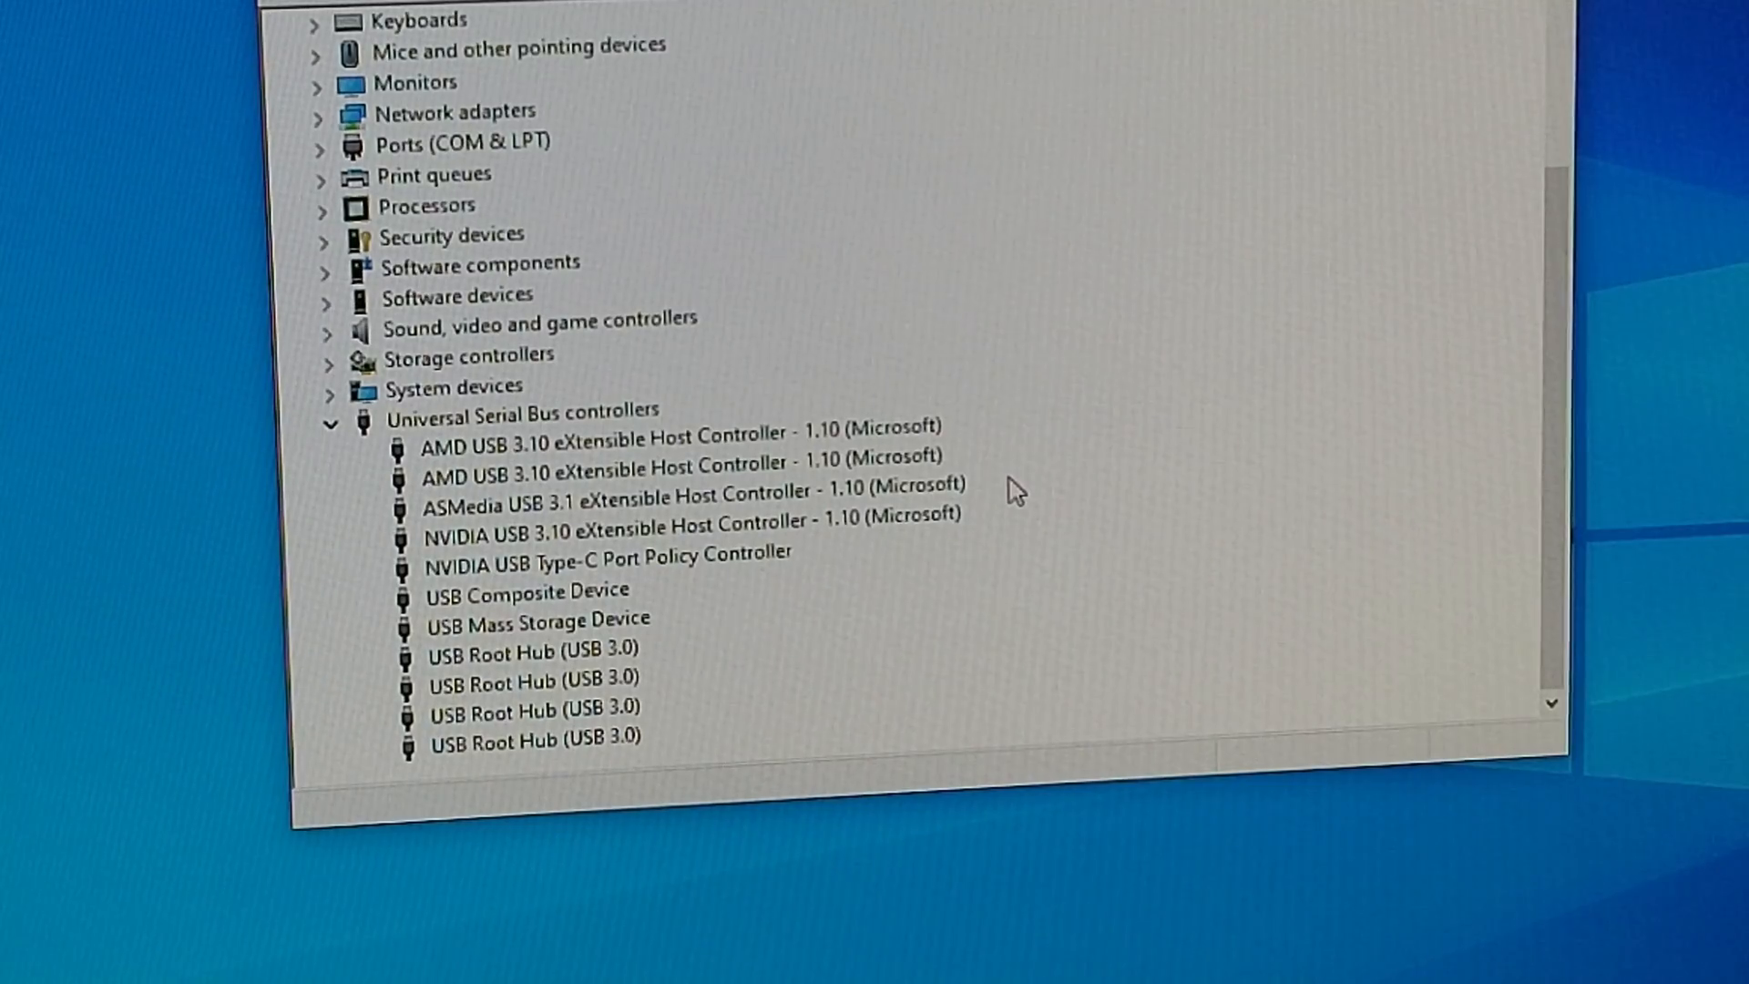